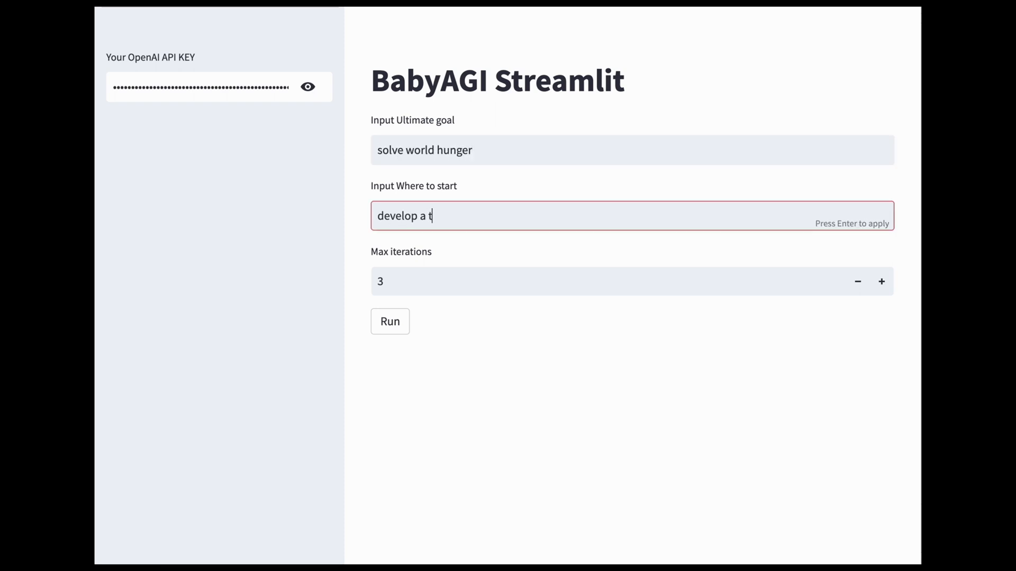
- Run the agent on the world hunger goal and review the Task List, Next Task and first result
{"action": "left_click", "coordinate": [390, 322]}
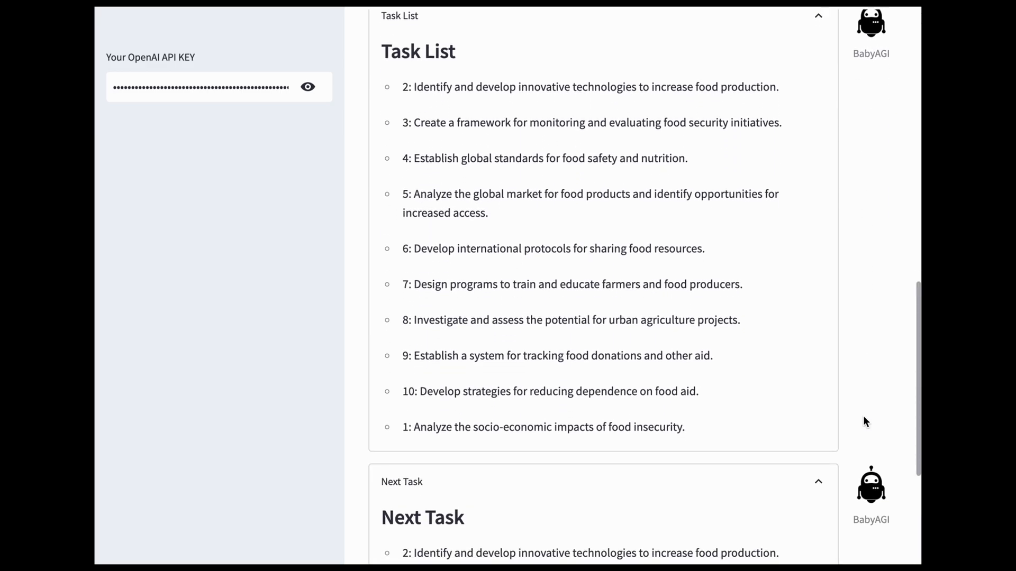
{"action": "scroll", "scroll_direction": "down", "scroll_amount": 3}
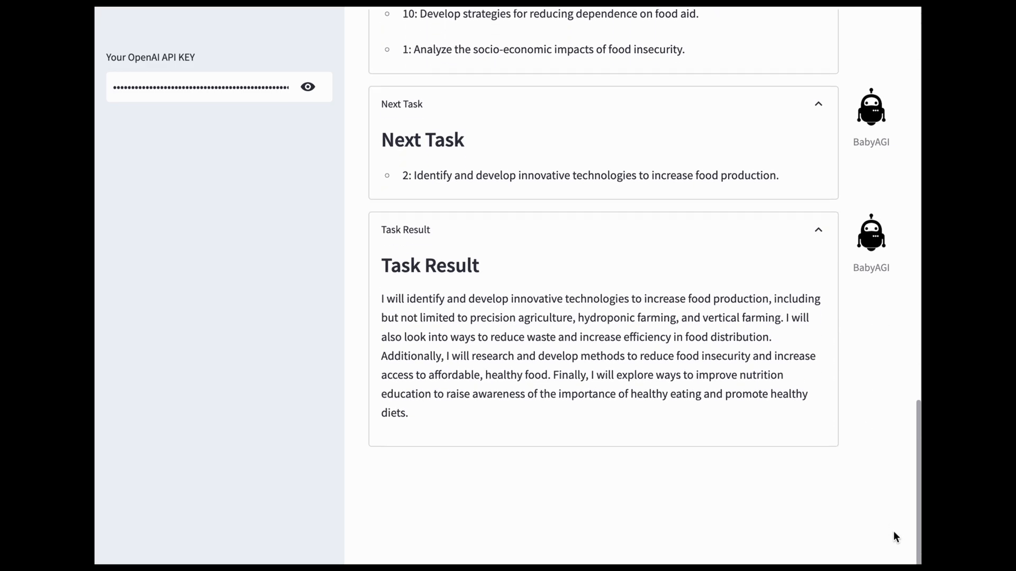
{"action": "scroll", "scroll_direction": "down", "scroll_amount": 3}
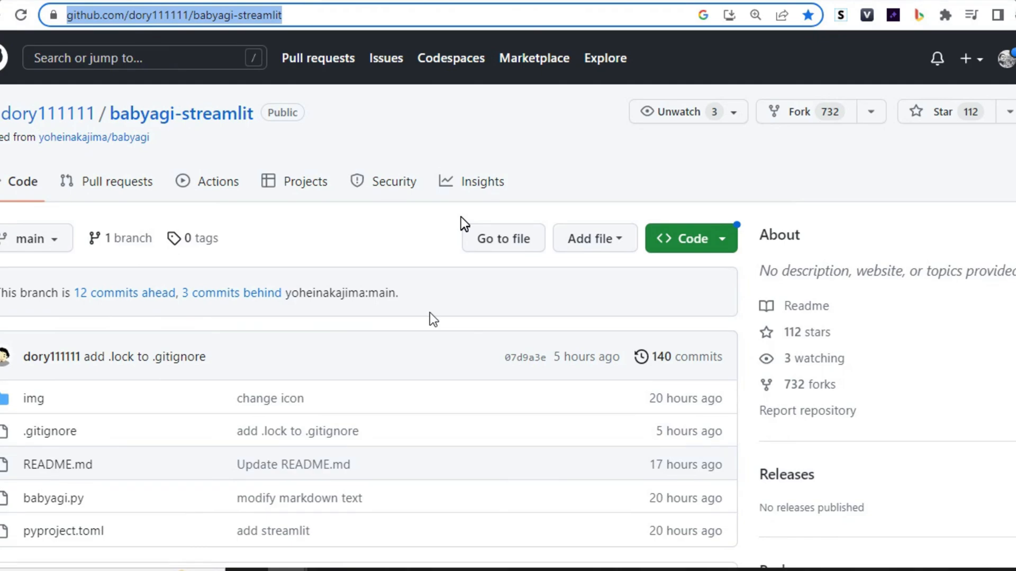
{"action": "mouse_move", "coordinate": [431, 302]}
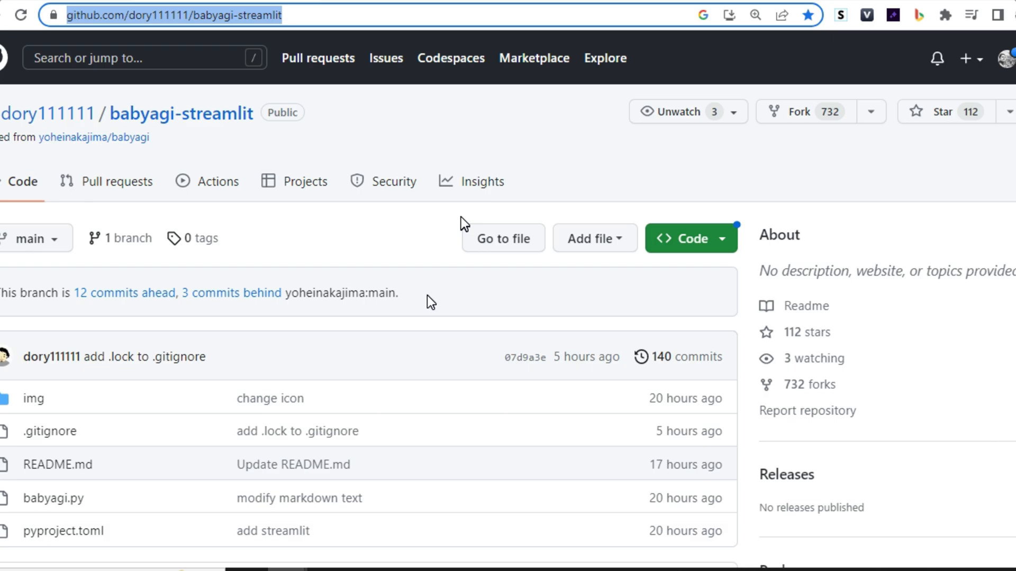
- Scroll the babyagi-streamlit README past the demo video to the Installation and Usage sections
{"action": "scroll", "scroll_direction": "down", "scroll_amount": 3}
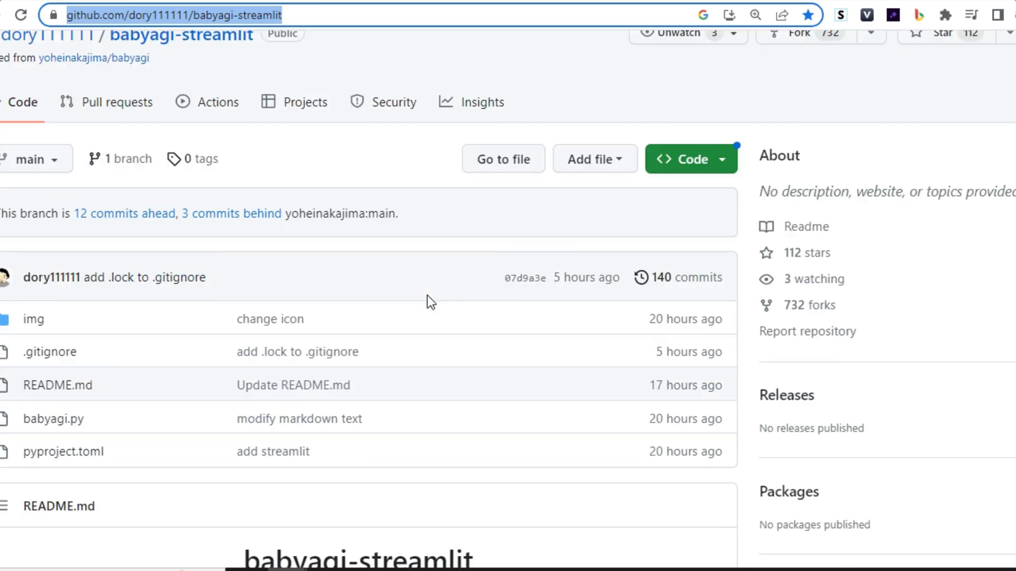
{"action": "scroll", "scroll_direction": "down", "scroll_amount": 3}
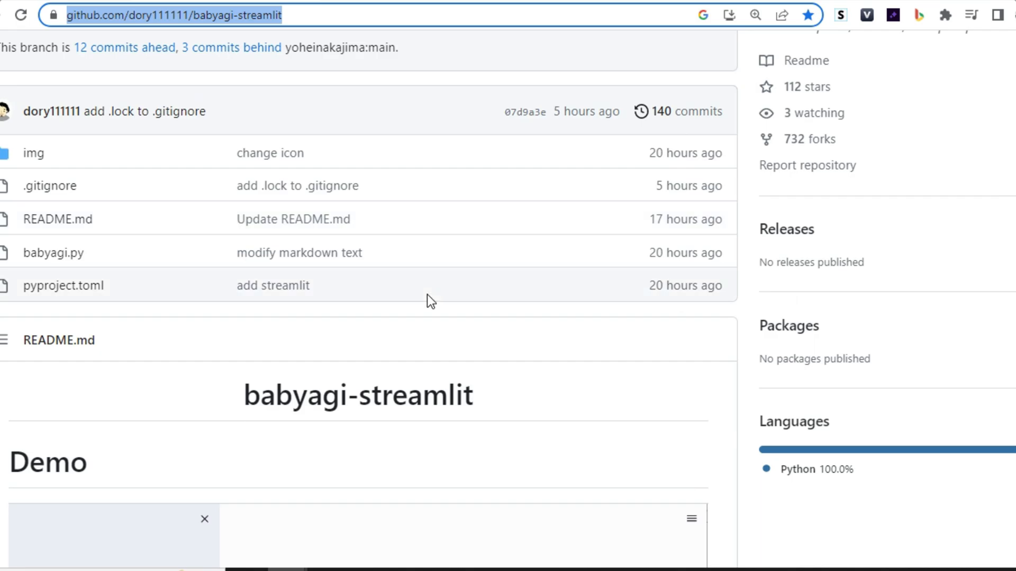
{"action": "scroll", "scroll_direction": "down", "scroll_amount": 3}
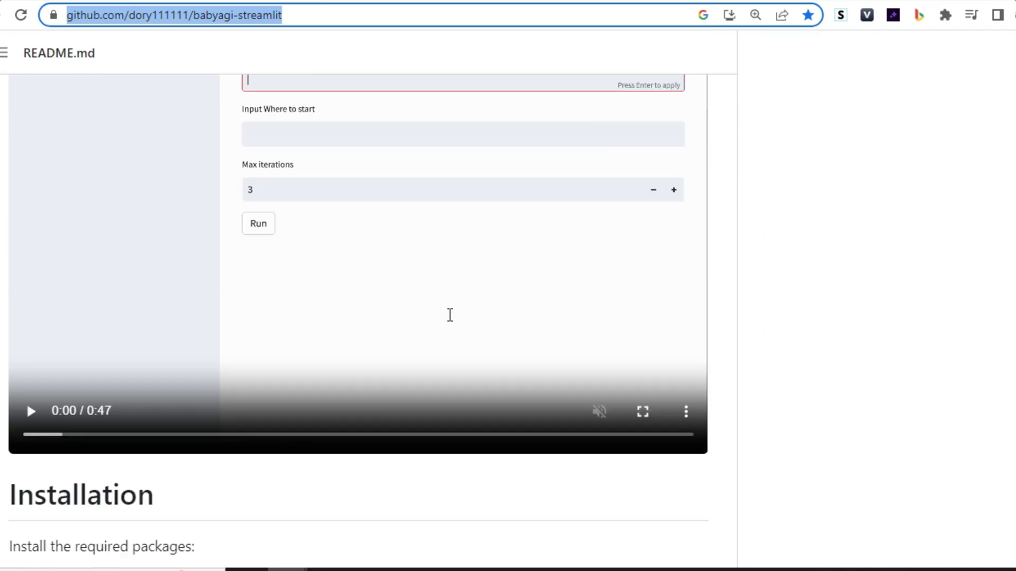
{"action": "scroll", "scroll_direction": "down", "scroll_amount": 3}
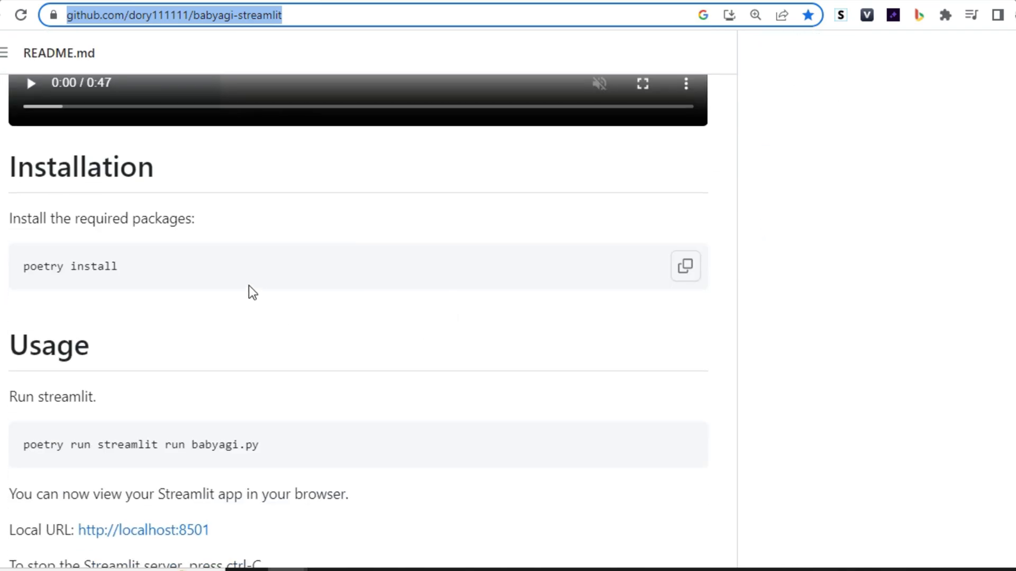
{"action": "mouse_move", "coordinate": [198, 305]}
{"action": "type", "text": "cmd"}
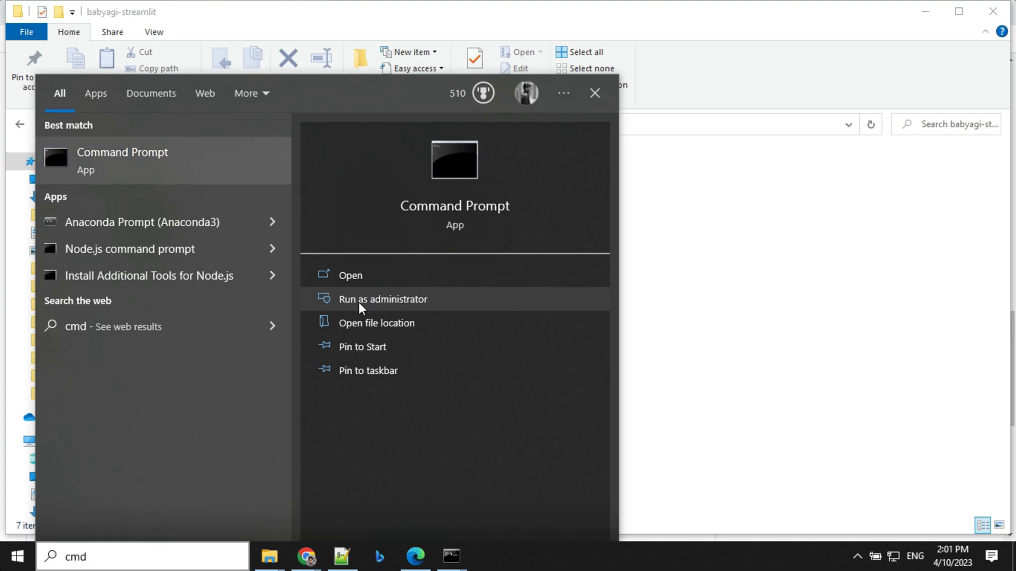
- Start an administrator Command Prompt and grab the babyagi-streamlit folder path for cd
{"action": "left_click", "coordinate": [382, 299]}
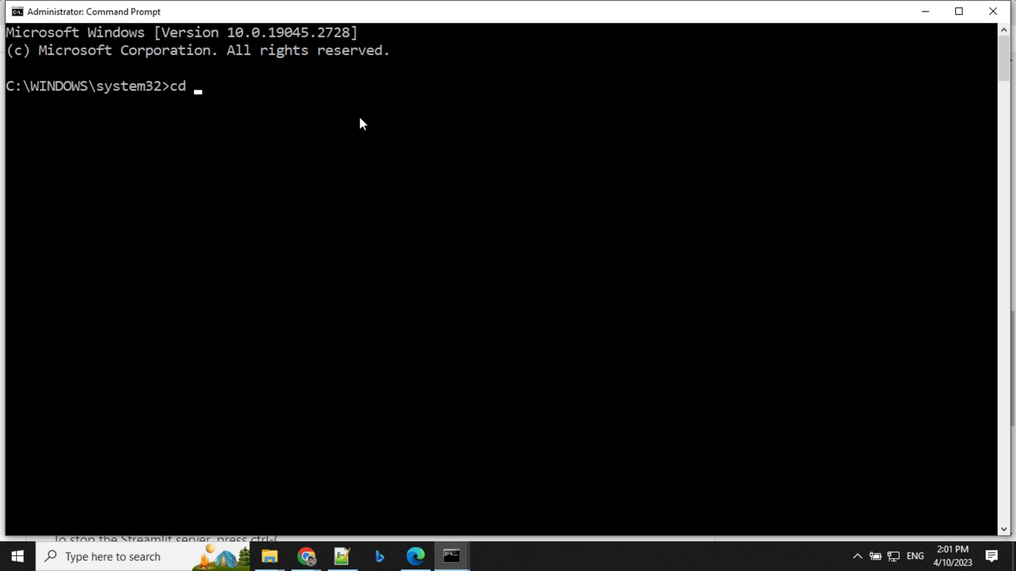
{"action": "left_click", "coordinate": [267, 556]}
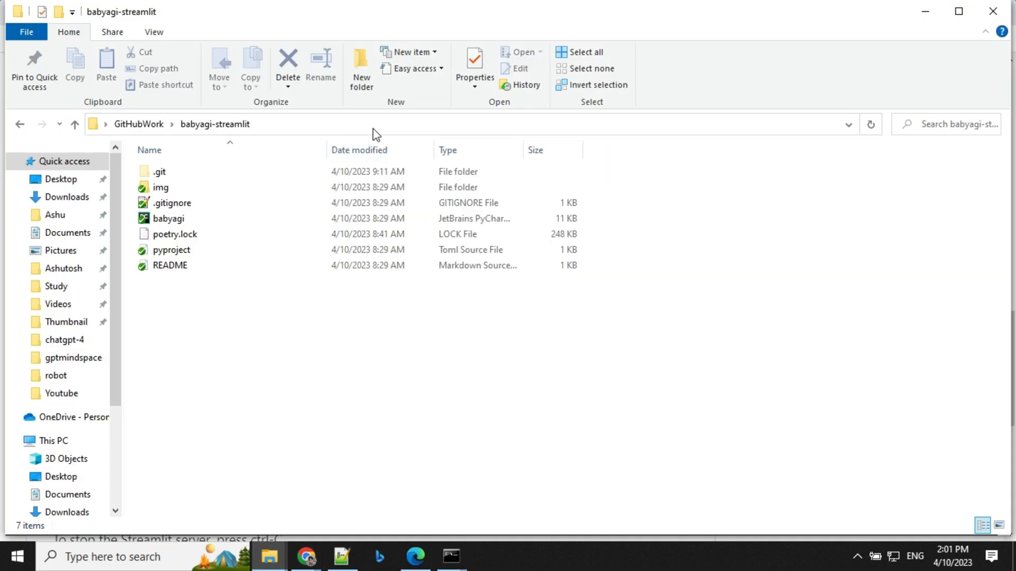
{"action": "left_click", "coordinate": [451, 557]}
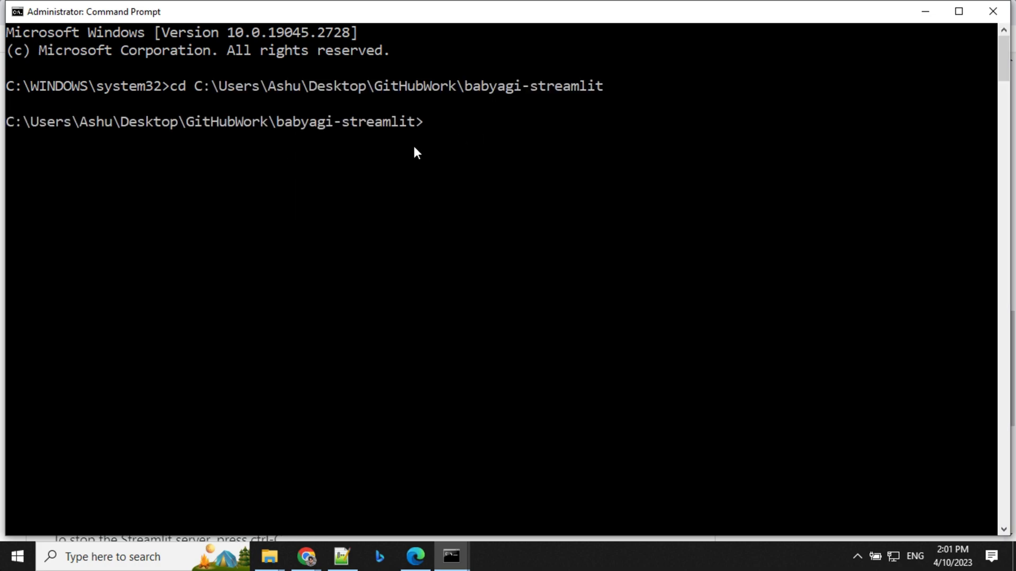
{"action": "mouse_move", "coordinate": [268, 556]}
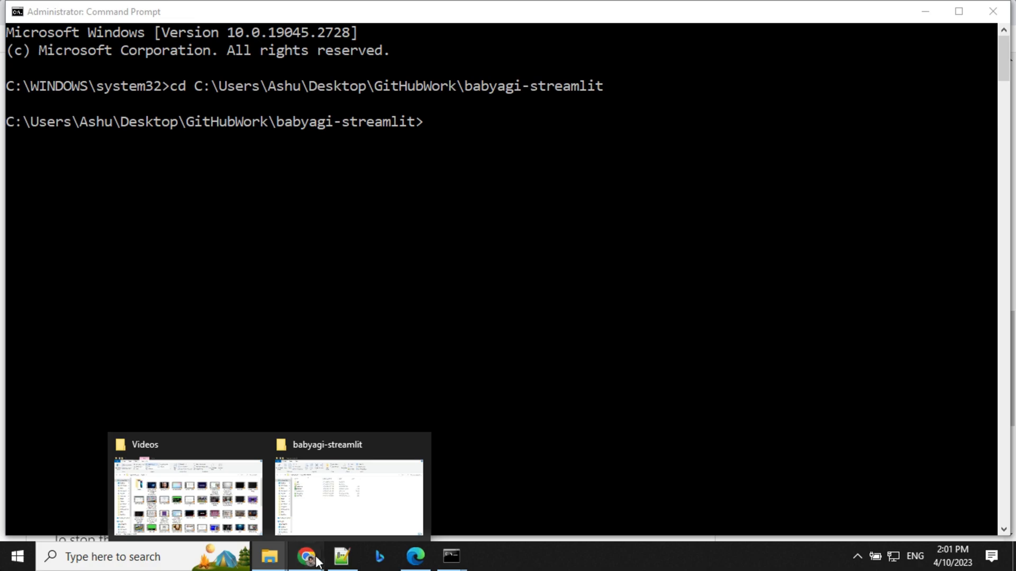
- Run poetry install so all 95 project packages install into a new virtual environment
{"action": "left_click", "coordinate": [307, 556]}
{"action": "type", "text": "poetry install"}
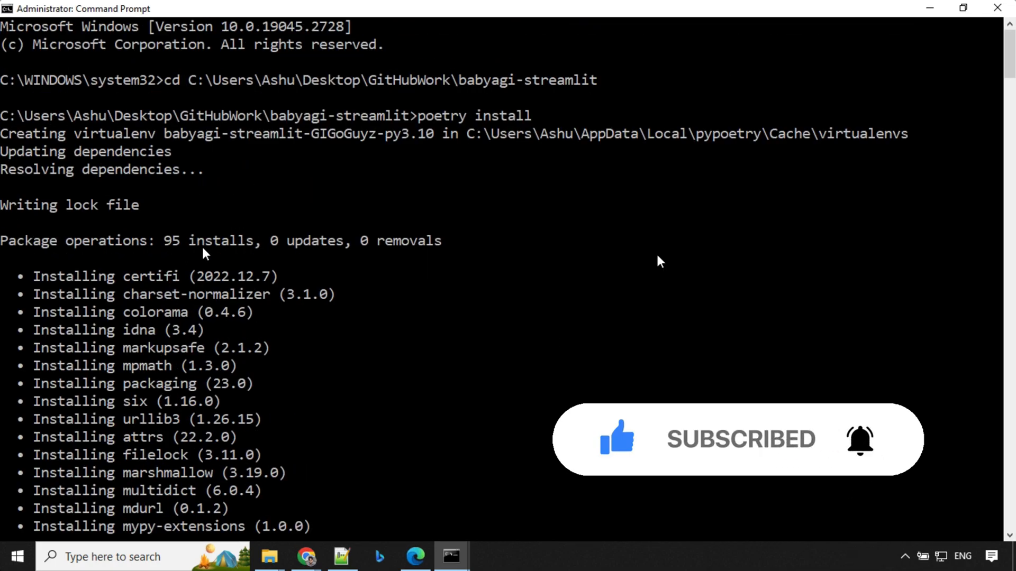
{"action": "scroll", "scroll_direction": "down", "scroll_amount": 3}
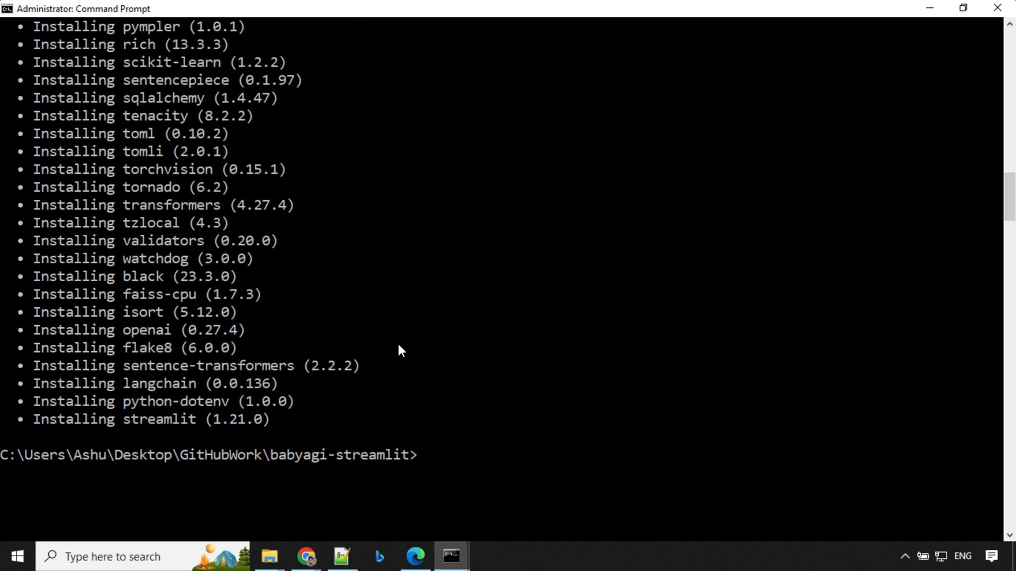
- Copy 'poetry run streamlit run babyagi.py' from the README's Usage section
{"action": "left_click", "coordinate": [304, 555]}
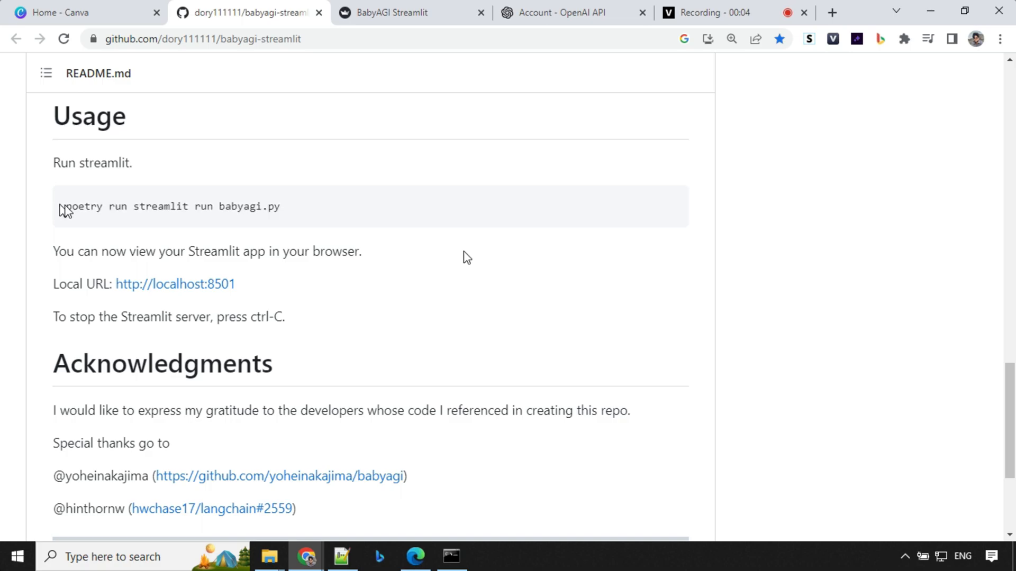
{"action": "left_click_drag", "start_coordinate": [66, 206], "coordinate": [281, 206]}
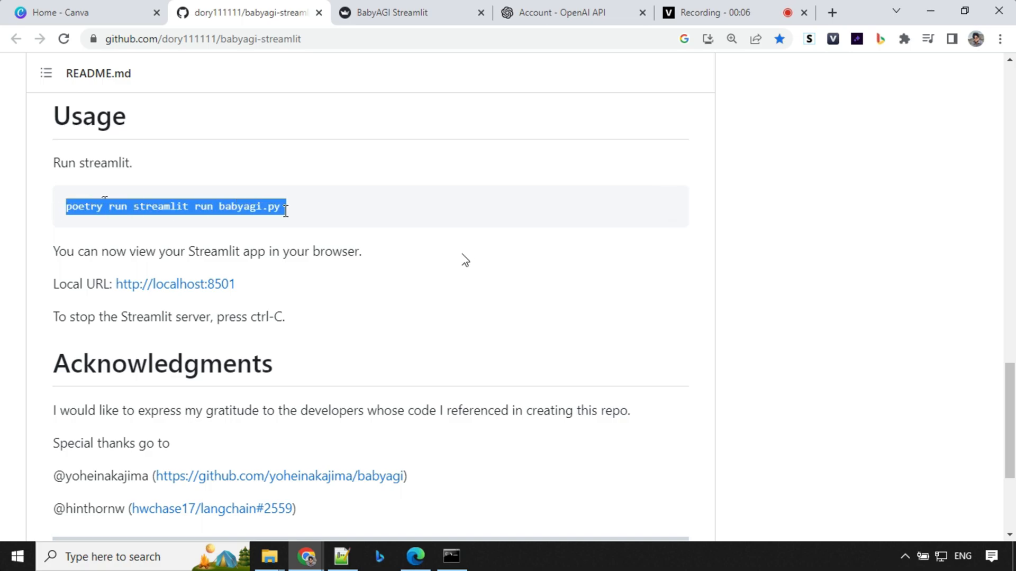
{"action": "left_click", "coordinate": [450, 557]}
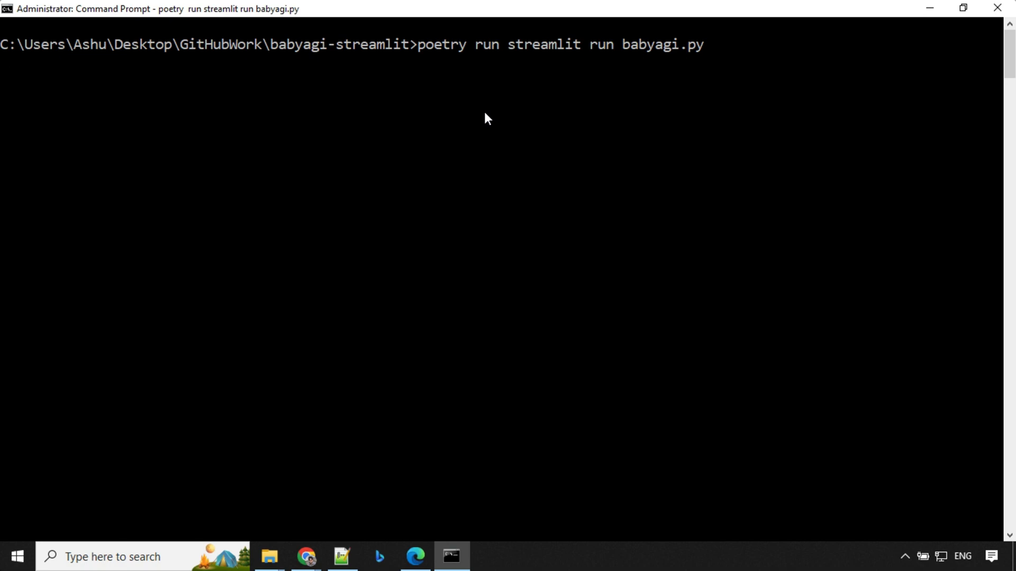
{"action": "key", "text": "enter"}
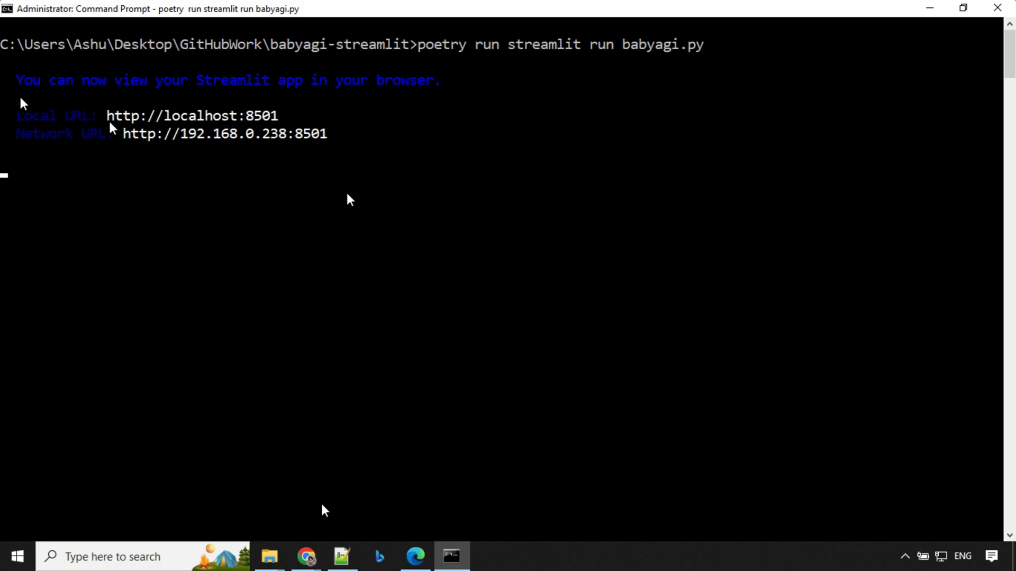
{"action": "left_click", "coordinate": [305, 556]}
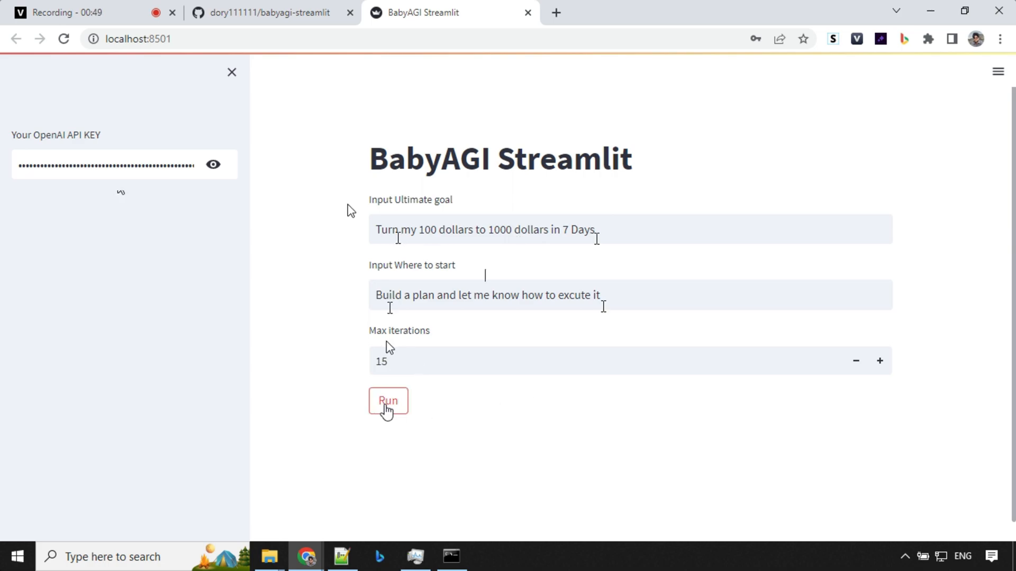
- Run the 15-iteration $100-to-$1000 plan and review the first result and tasks 2–8
{"action": "left_click", "coordinate": [387, 401]}
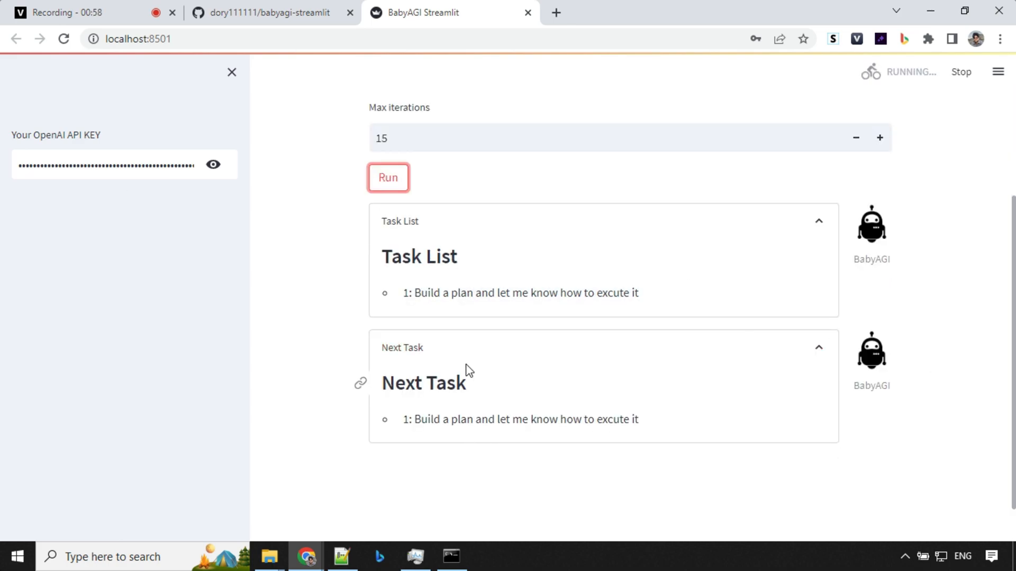
{"action": "scroll", "scroll_direction": "down", "scroll_amount": 3}
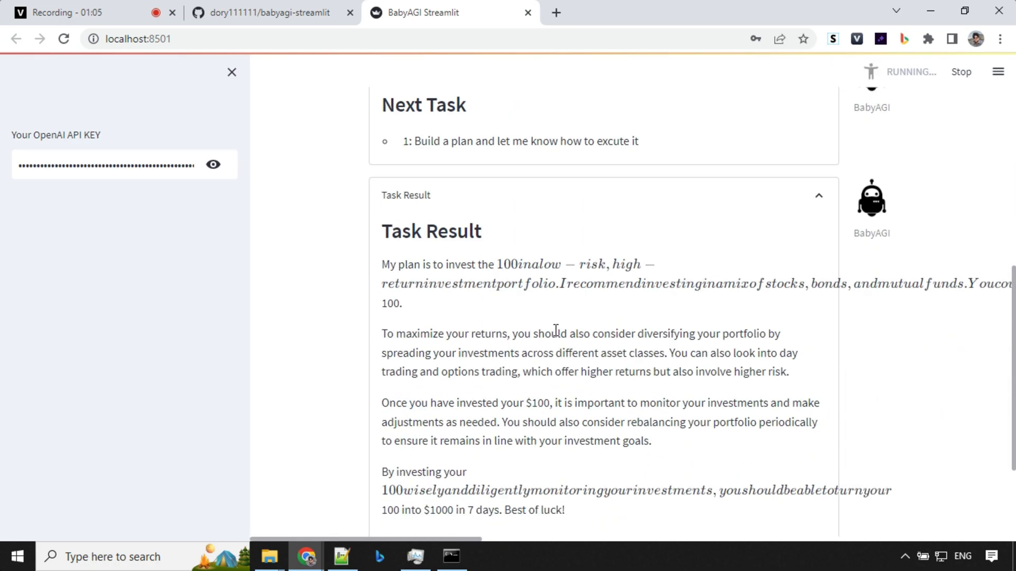
{"action": "scroll", "scroll_direction": "down", "scroll_amount": 3}
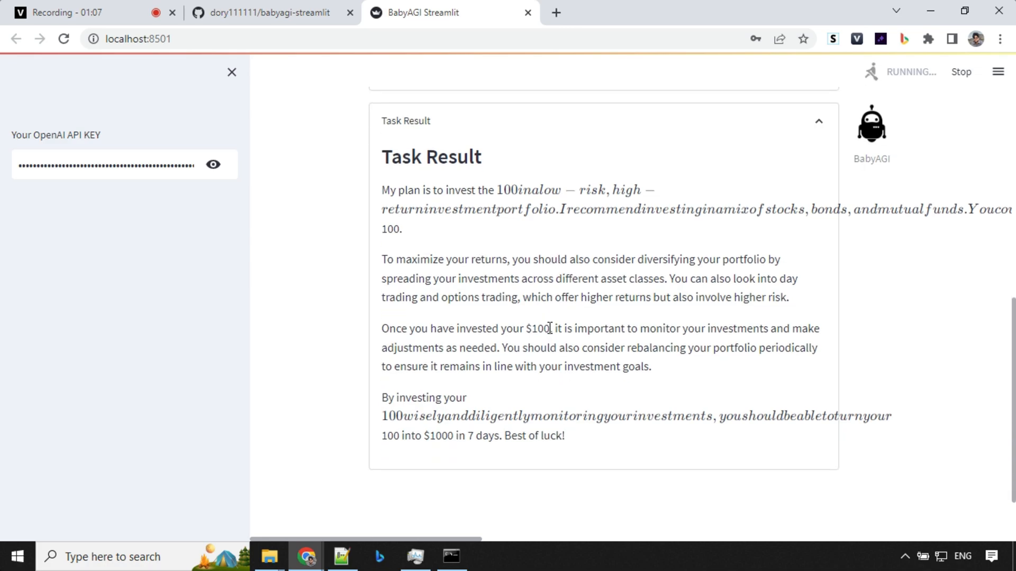
{"action": "scroll", "scroll_direction": "down", "scroll_amount": 3}
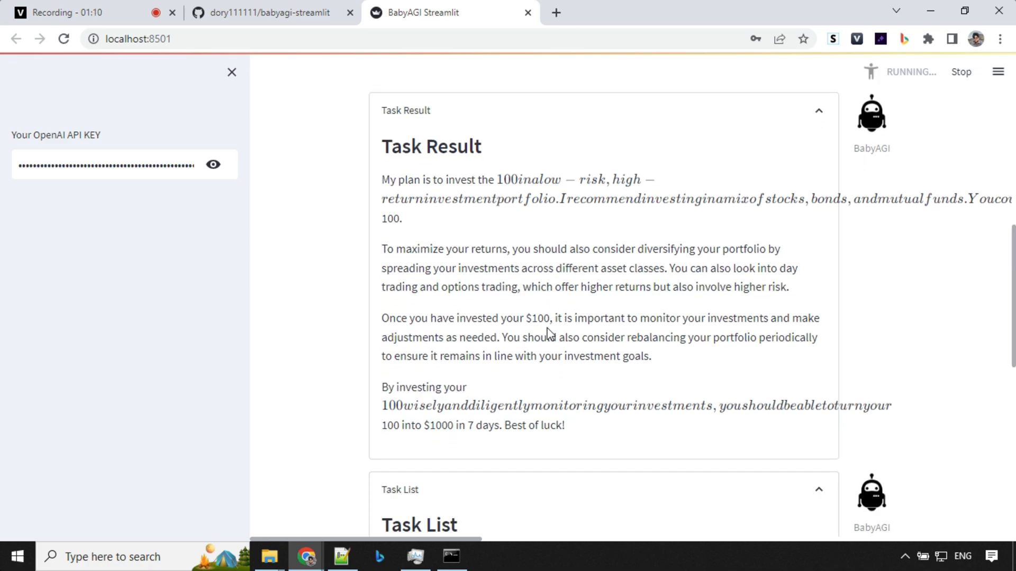
{"action": "mouse_move", "coordinate": [498, 196]}
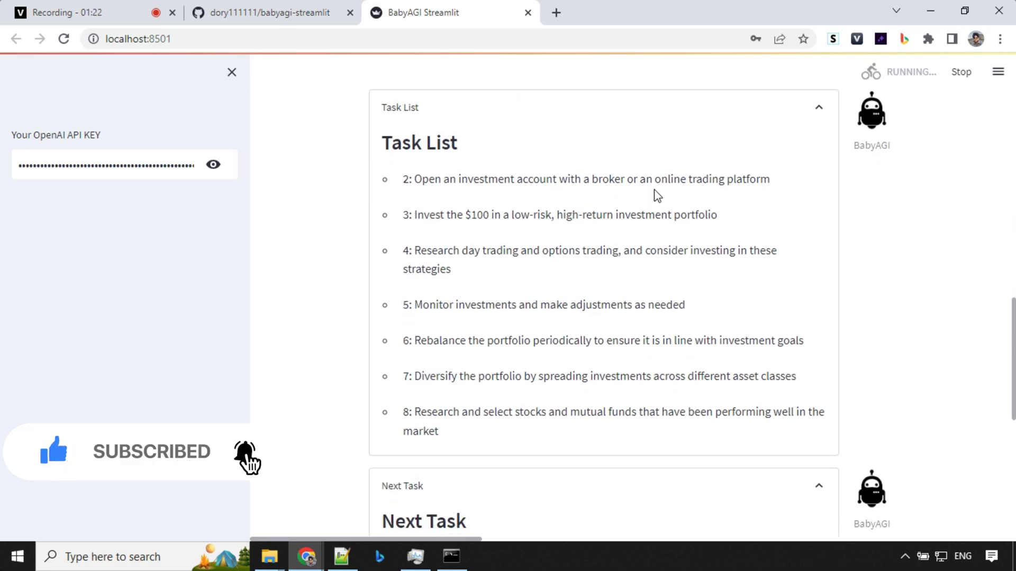
- Follow results for tasks 2–4 on opening an account, monitoring investments and market analysis
{"action": "scroll", "scroll_direction": "down", "scroll_amount": 3}
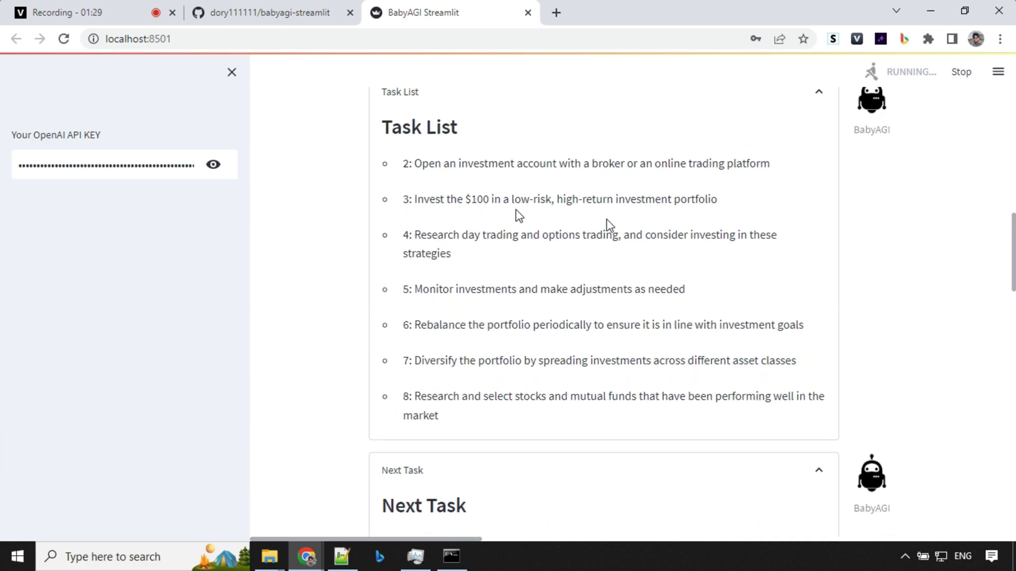
{"action": "scroll", "scroll_direction": "down", "scroll_amount": 3}
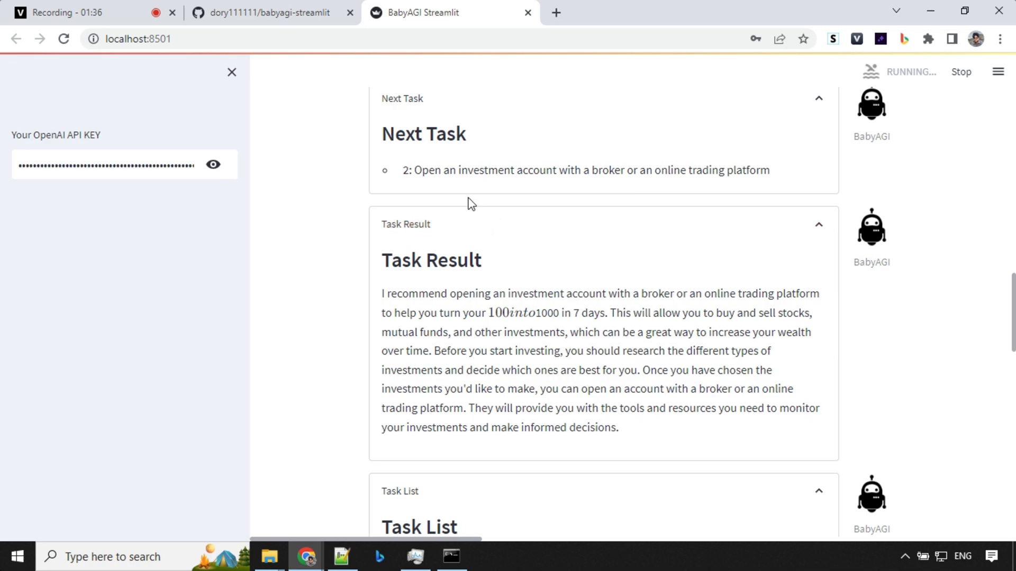
{"action": "mouse_move", "coordinate": [701, 189]}
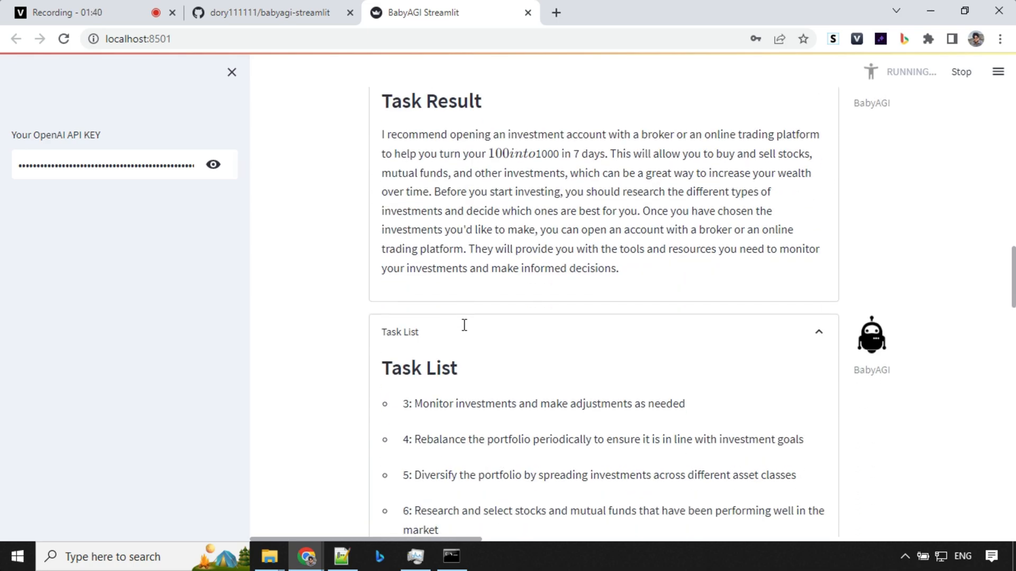
{"action": "scroll", "scroll_direction": "down", "scroll_amount": 3}
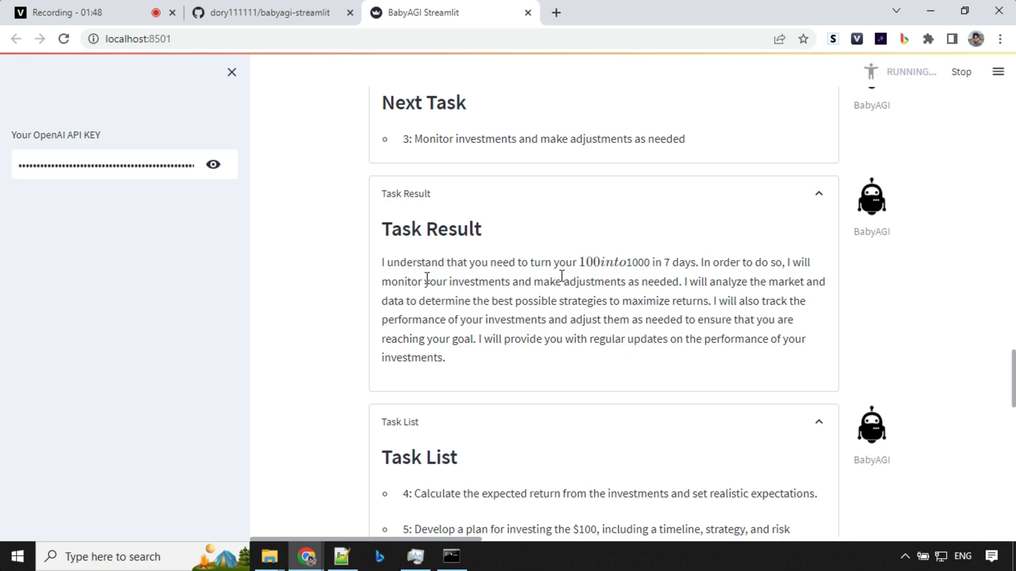
{"action": "mouse_move", "coordinate": [487, 382]}
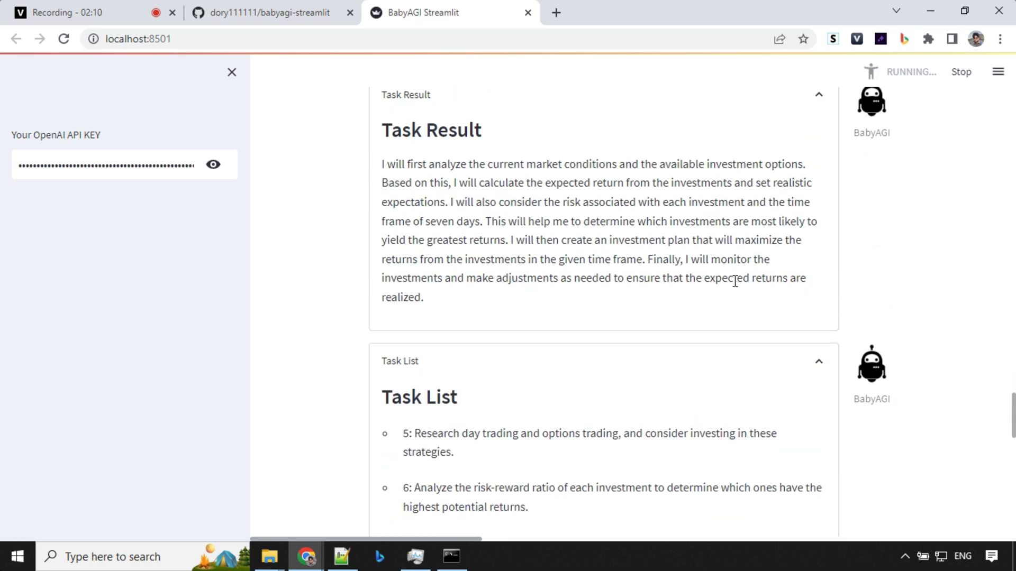
{"action": "scroll", "scroll_direction": "down", "scroll_amount": 3}
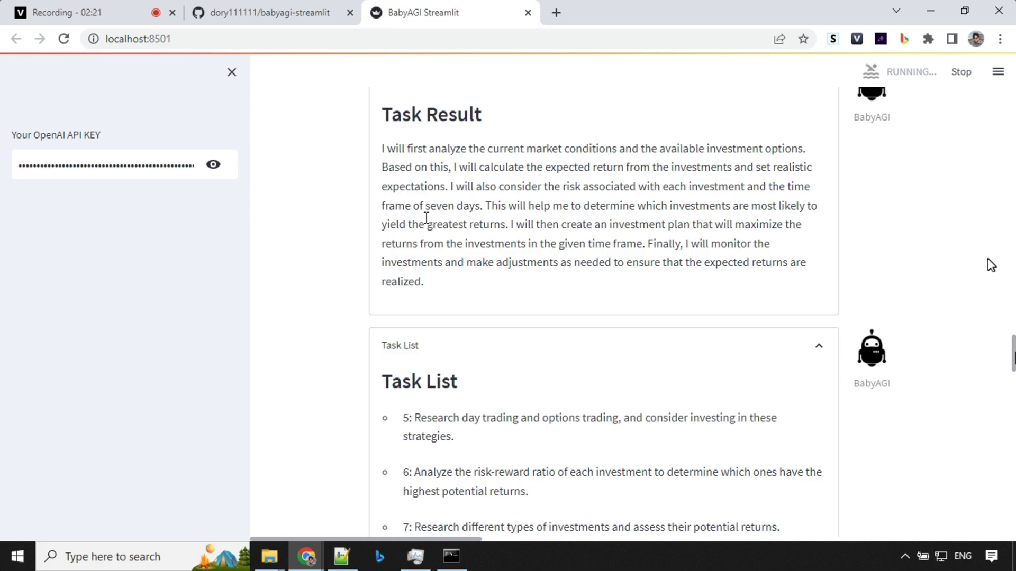
- Review the task list up to task 19 and the task 11 result recommending four trading strategies
{"action": "scroll", "scroll_direction": "down", "scroll_amount": 3}
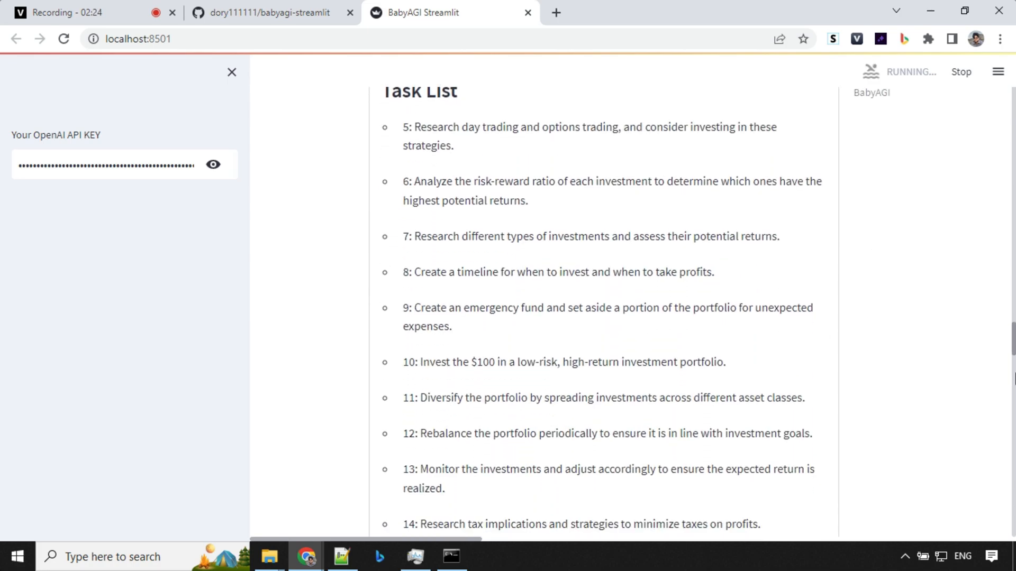
{"action": "scroll", "scroll_direction": "down", "scroll_amount": 3}
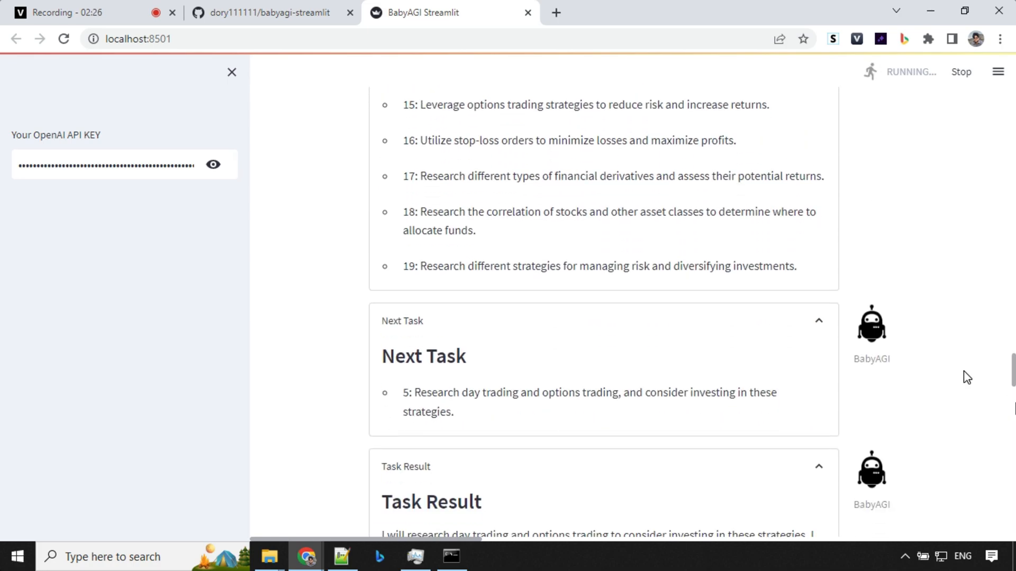
{"action": "scroll", "scroll_direction": "down", "scroll_amount": 3}
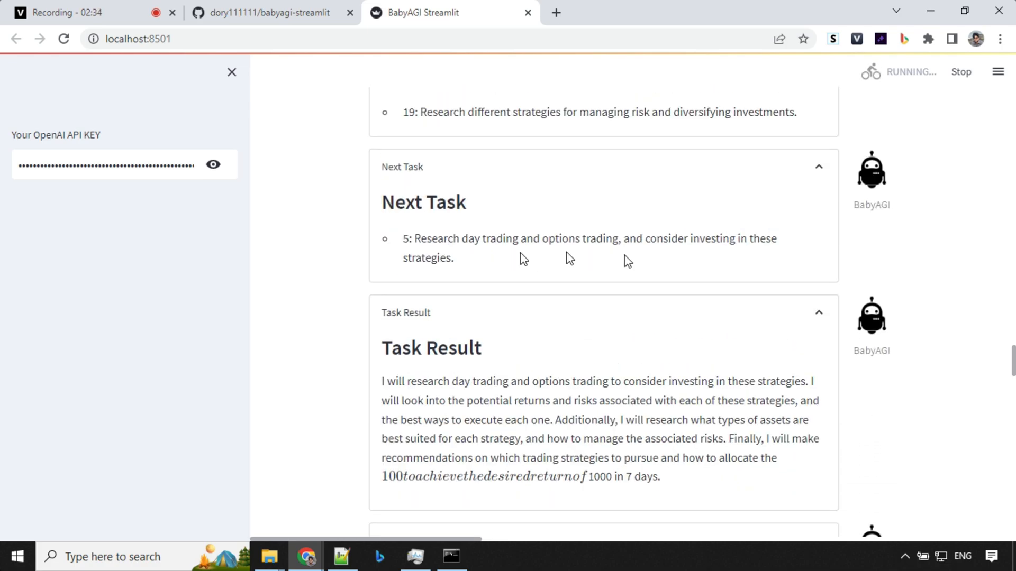
{"action": "scroll", "scroll_direction": "down", "scroll_amount": 3}
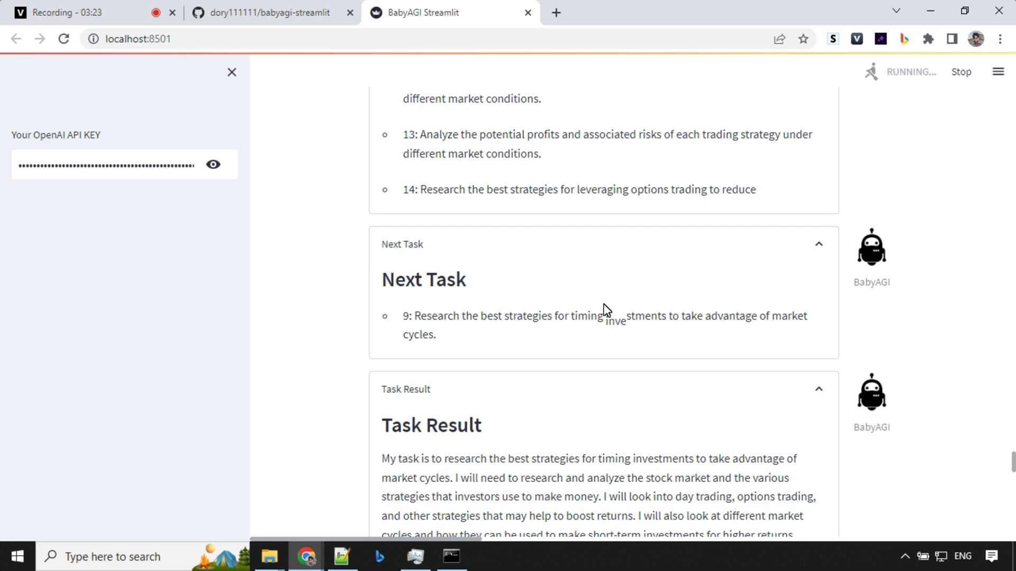
{"action": "scroll", "scroll_direction": "down", "scroll_amount": 3}
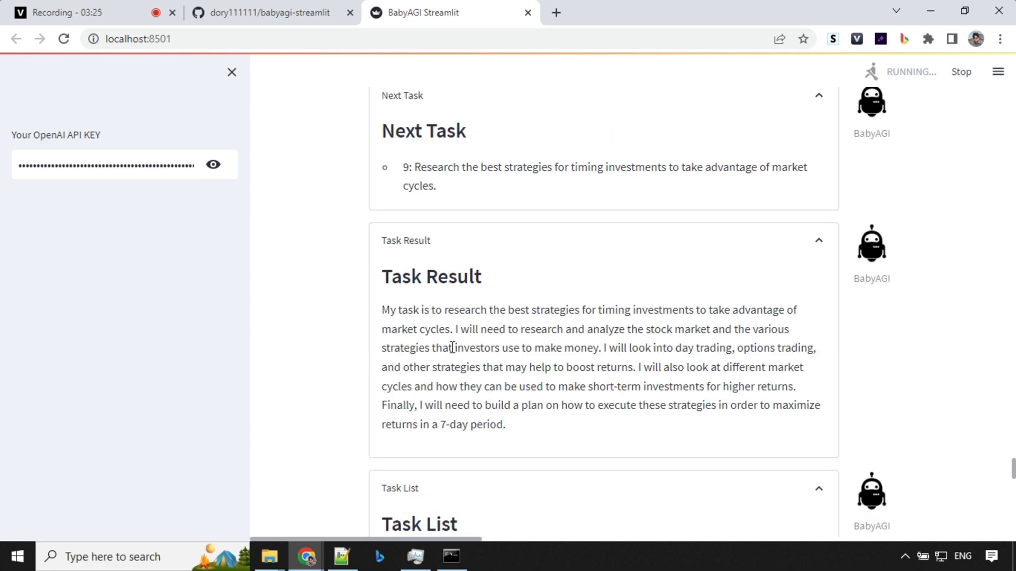
{"action": "scroll", "scroll_direction": "down", "scroll_amount": 3}
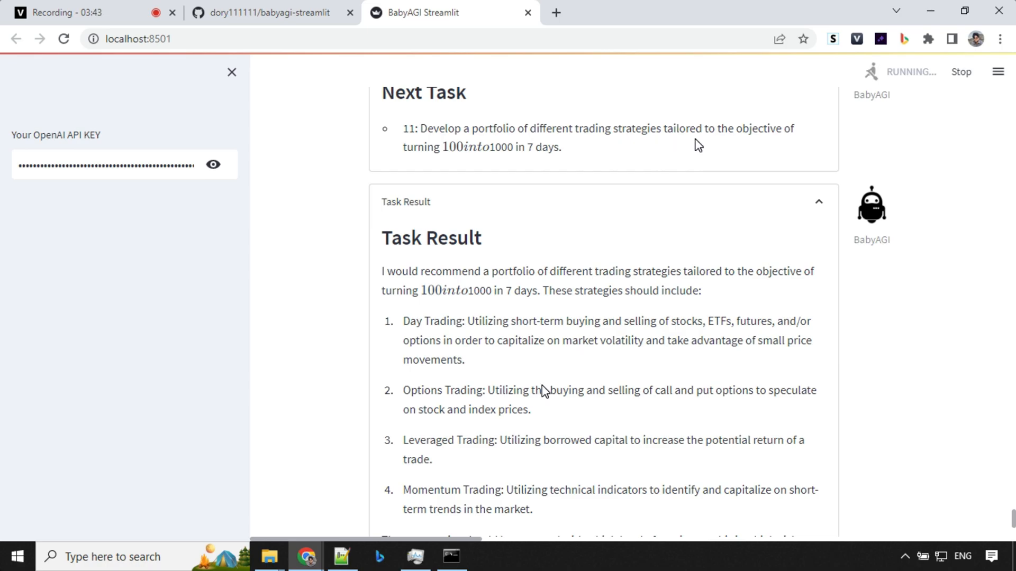
{"action": "scroll", "scroll_direction": "down", "scroll_amount": 3}
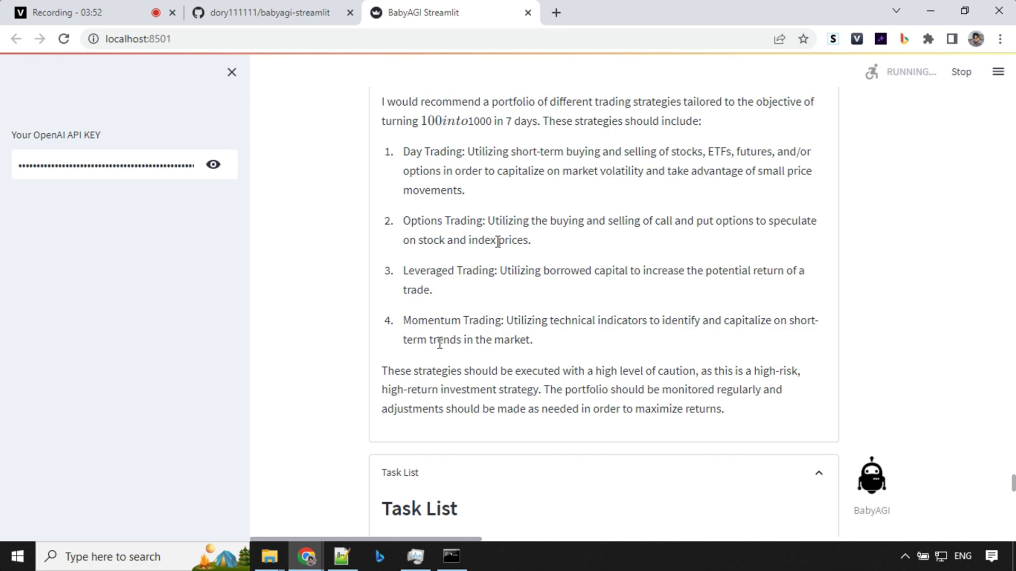
{"action": "mouse_move", "coordinate": [522, 307]}
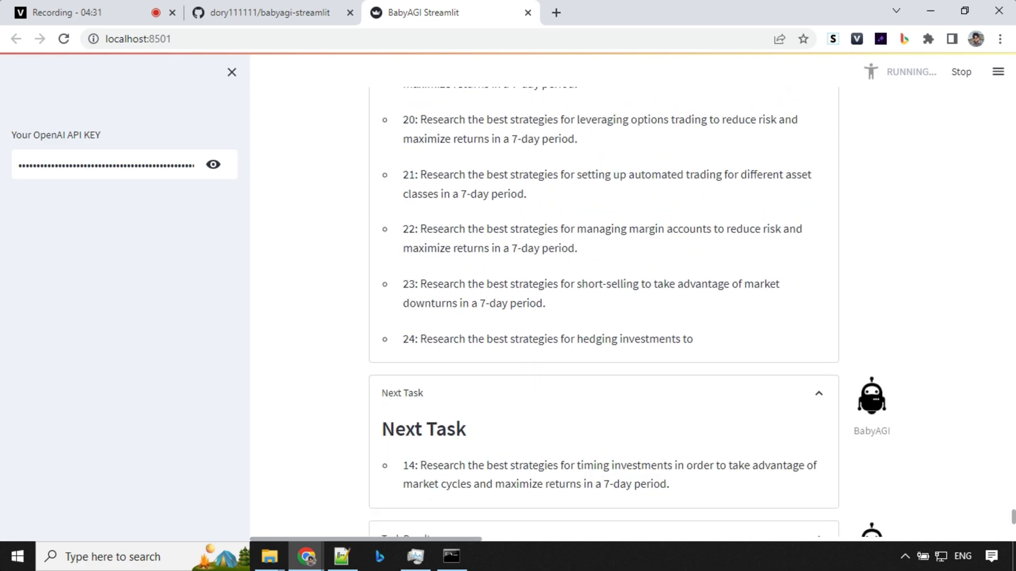
- Scroll to the page bottom to see the task 15 result on asset-class relationships and returns
{"action": "scroll", "scroll_direction": "down", "scroll_amount": 3}
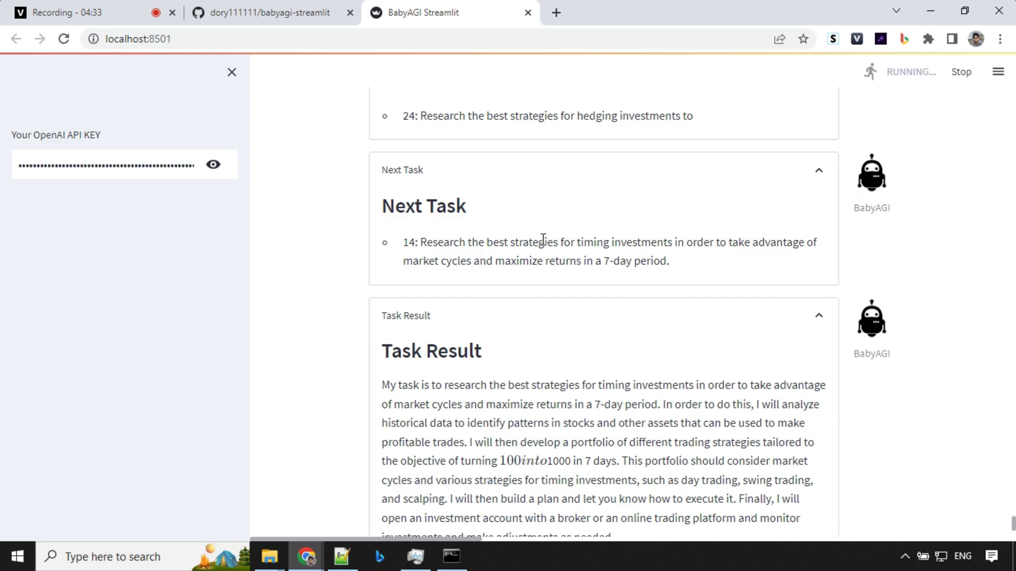
{"action": "scroll", "scroll_direction": "down", "scroll_amount": 3}
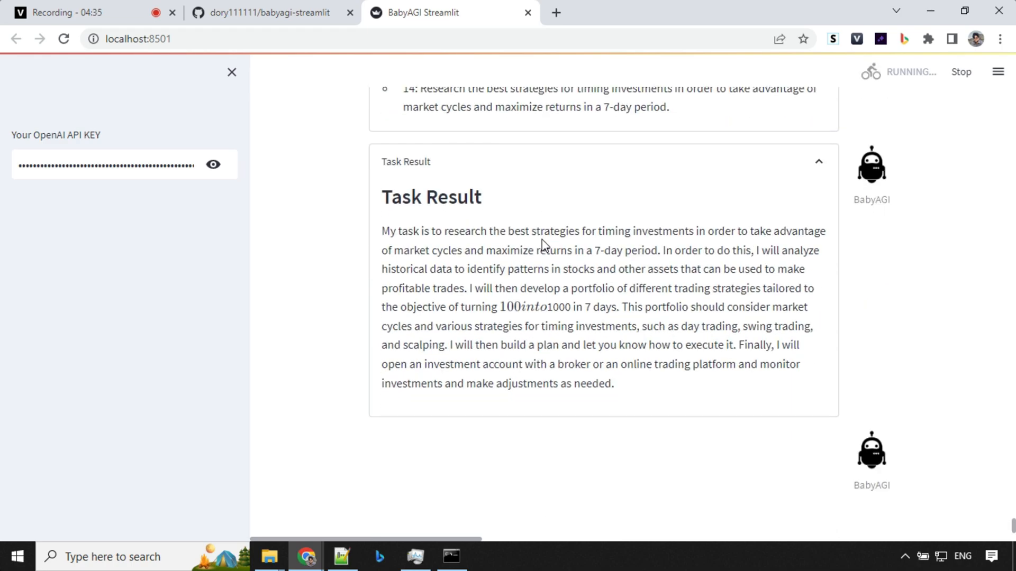
{"action": "scroll", "scroll_direction": "down", "scroll_amount": 3}
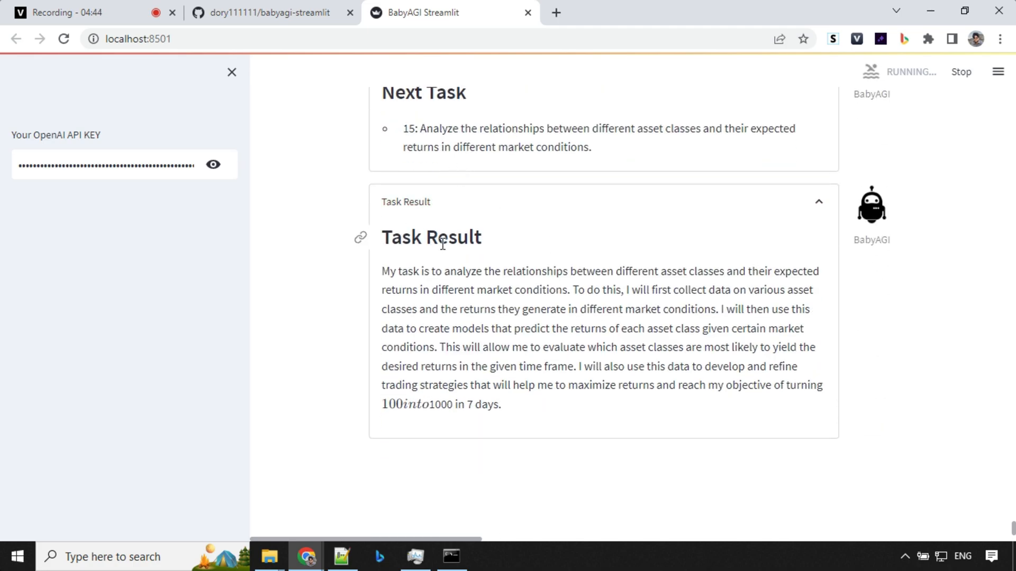
{"action": "scroll", "scroll_direction": "down", "scroll_amount": 3}
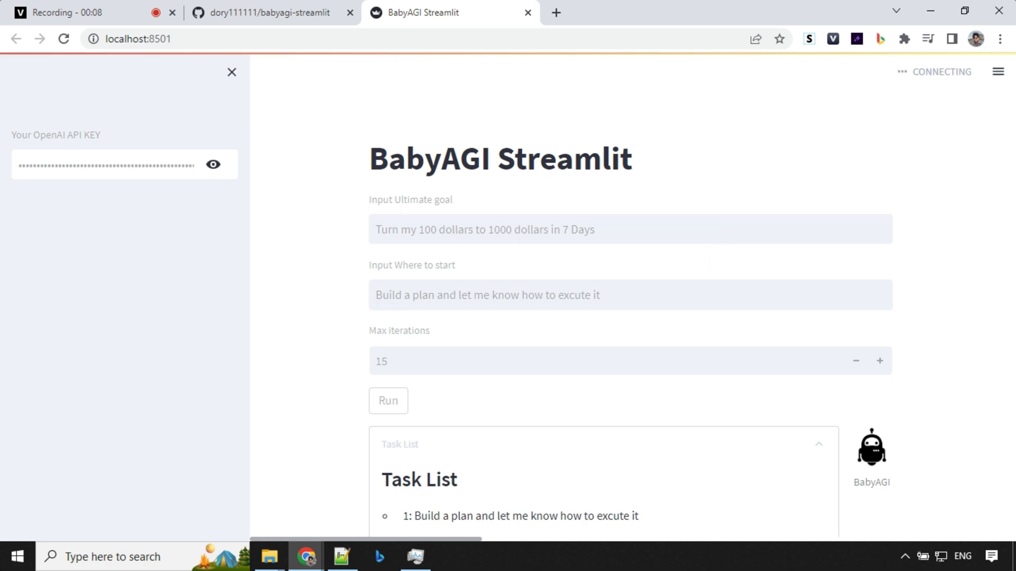
- Scroll down to the goal inputs, the 15-iteration setting and the build-a-plan task list
{"action": "scroll", "scroll_direction": "down", "scroll_amount": 3}
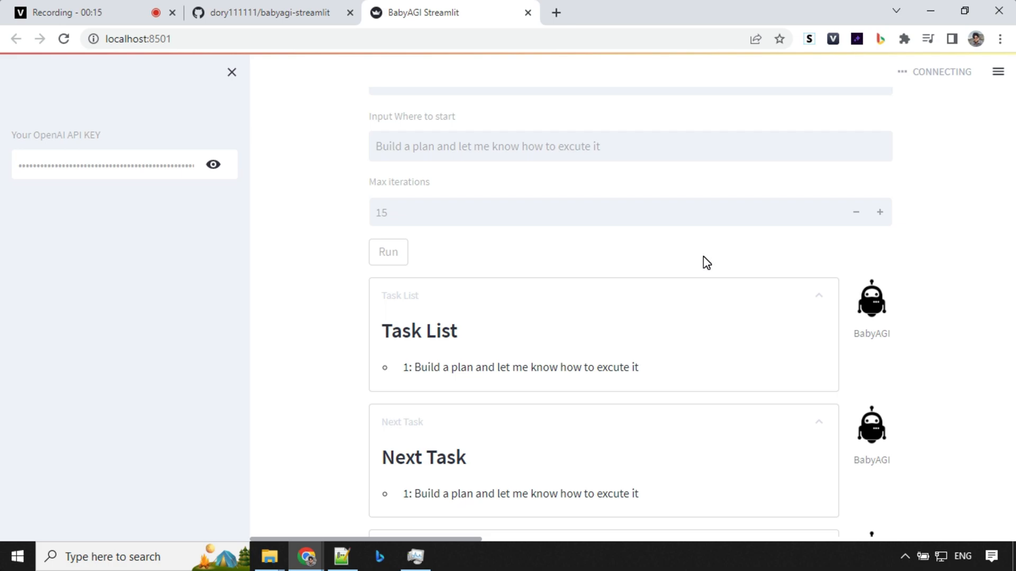
{"action": "mouse_move", "coordinate": [97, 77]}
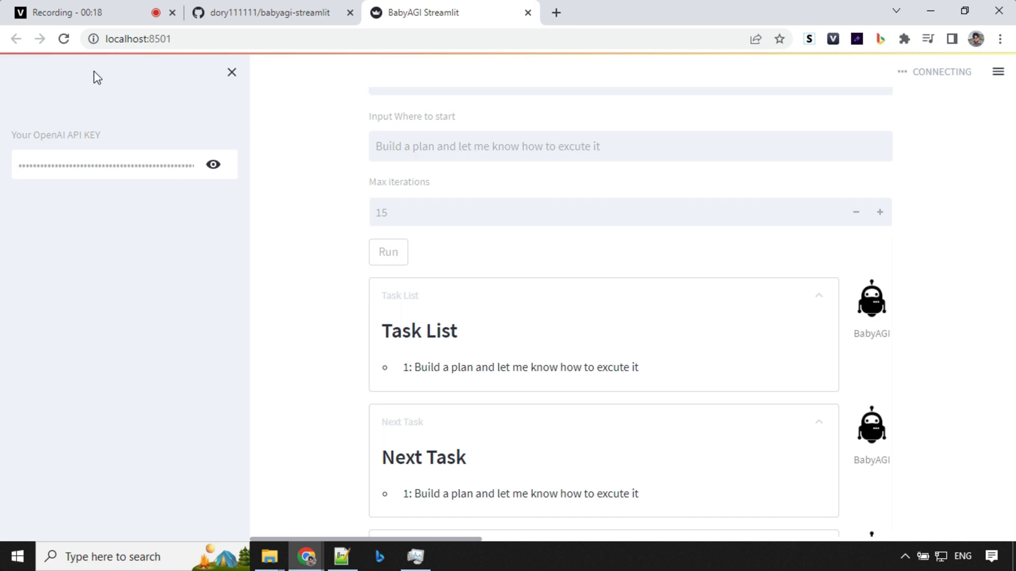